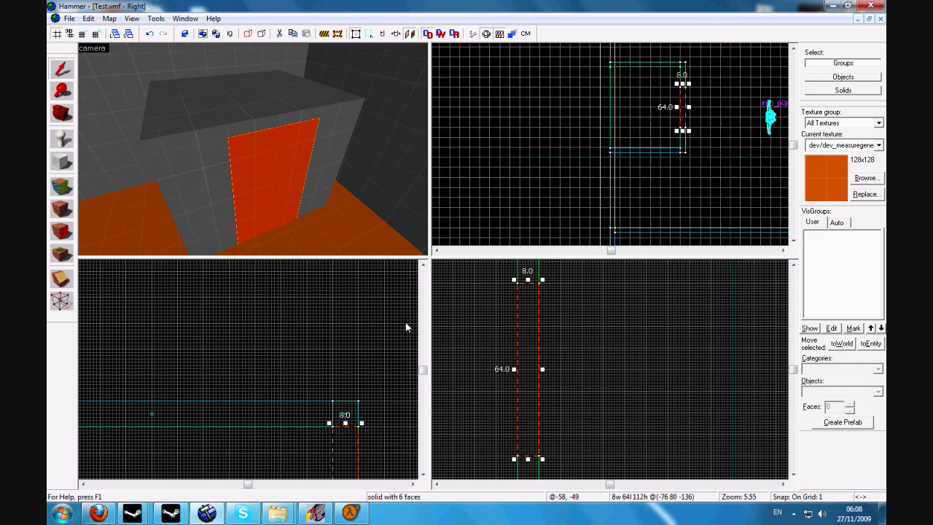
{"action": "mouse_move", "coordinate": [335, 306]}
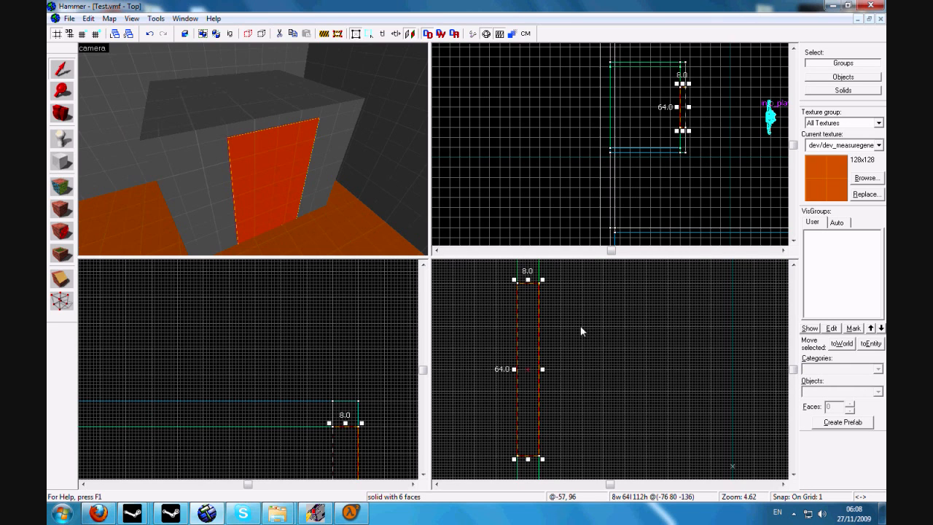
{"action": "mouse_move", "coordinate": [542, 331]}
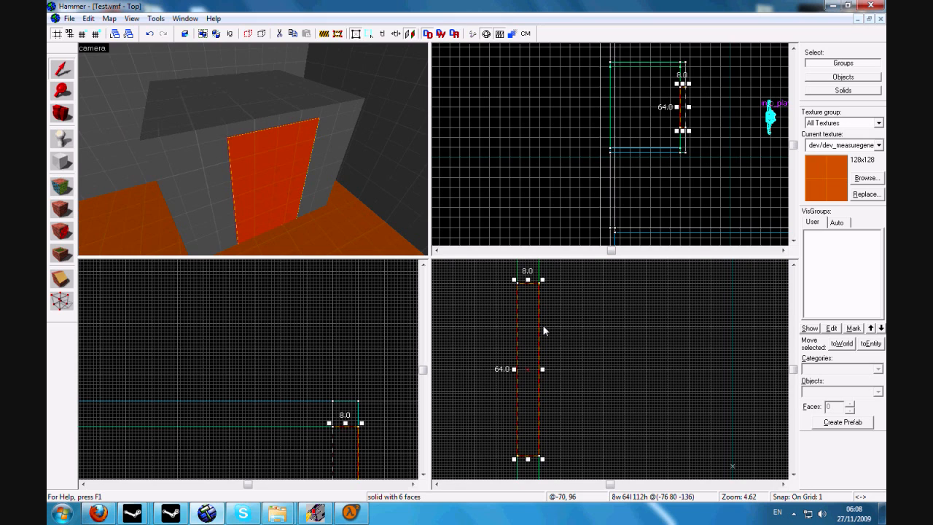
{"action": "mouse_move", "coordinate": [522, 355]}
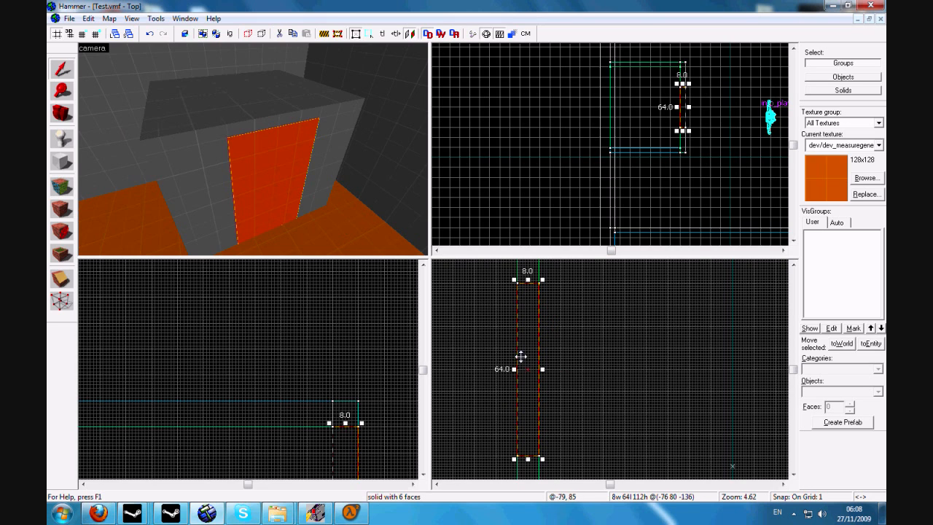
{"action": "mouse_move", "coordinate": [658, 302]}
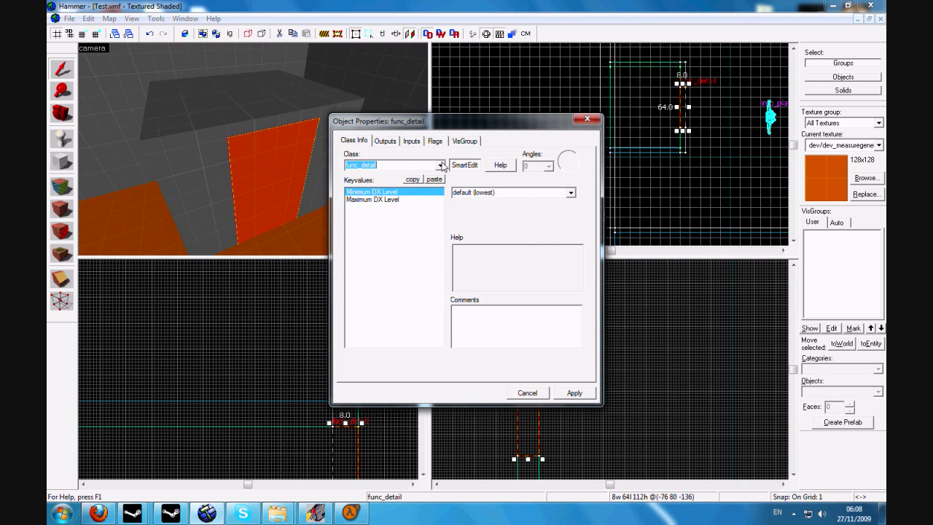
Step: Make the orange brush a func_door entity and name it Door1
{"action": "left_click", "coordinate": [440, 164]}
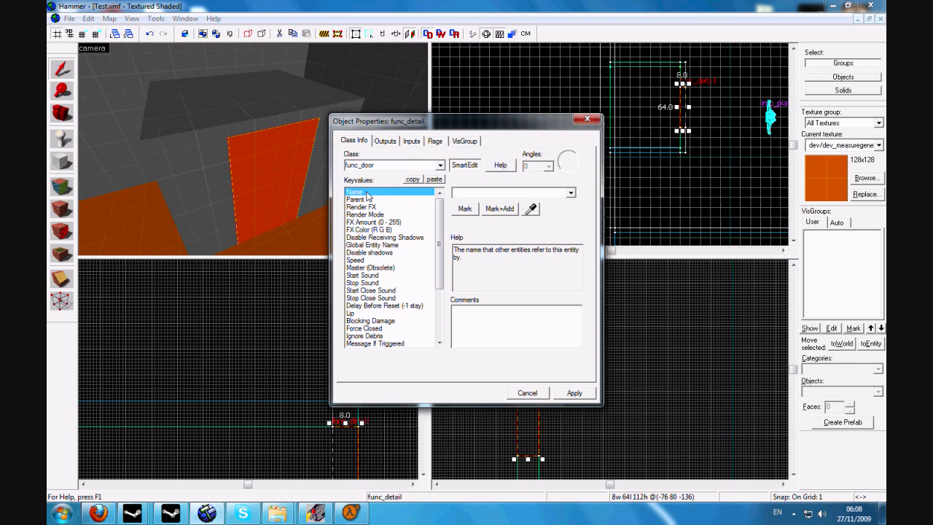
{"action": "type", "text": "Door"}
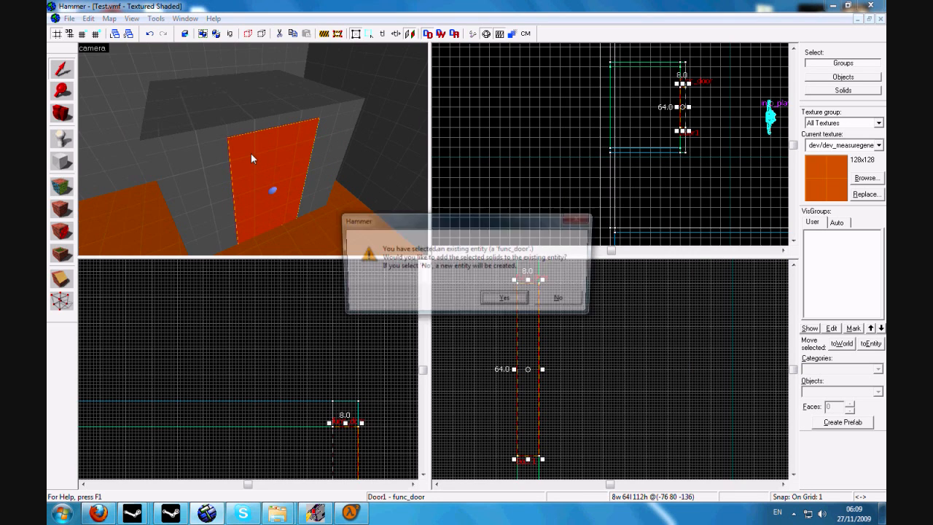
{"action": "left_click", "coordinate": [557, 297]}
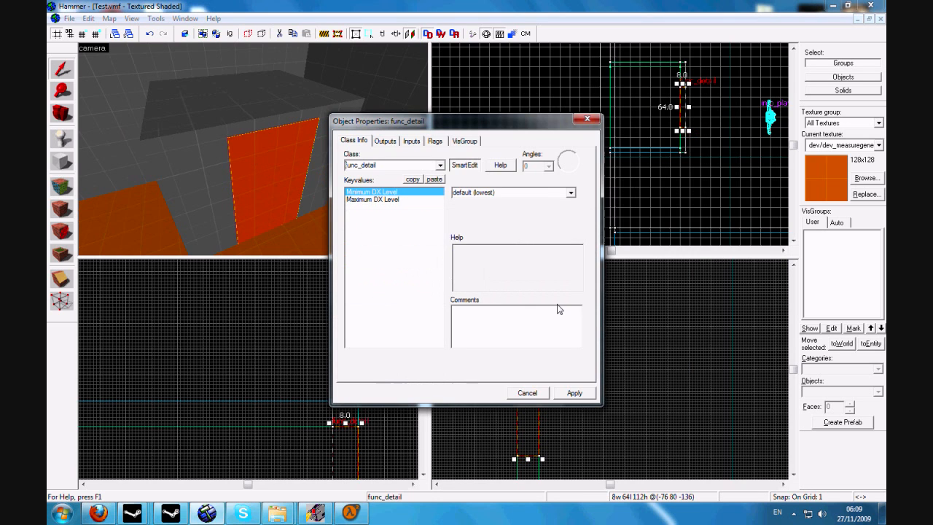
{"action": "left_click", "coordinate": [437, 165]}
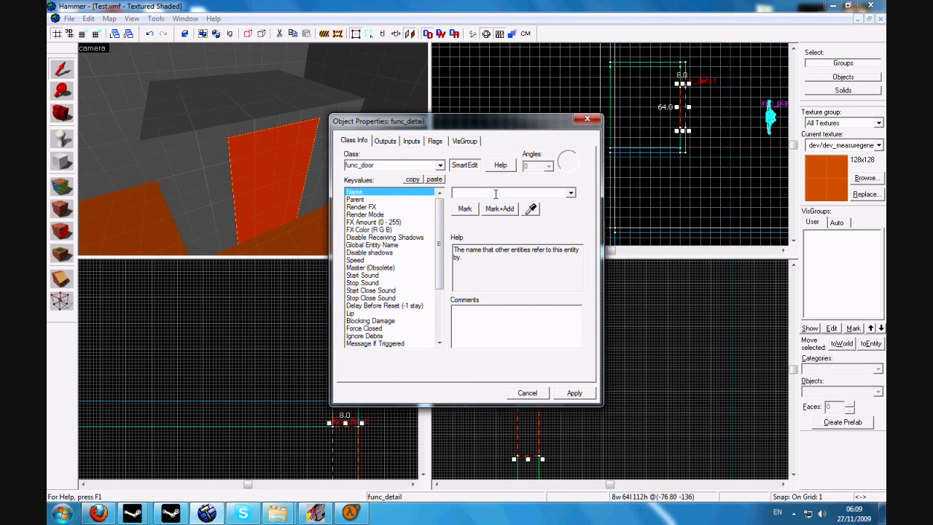
{"action": "type", "text": "Door1"}
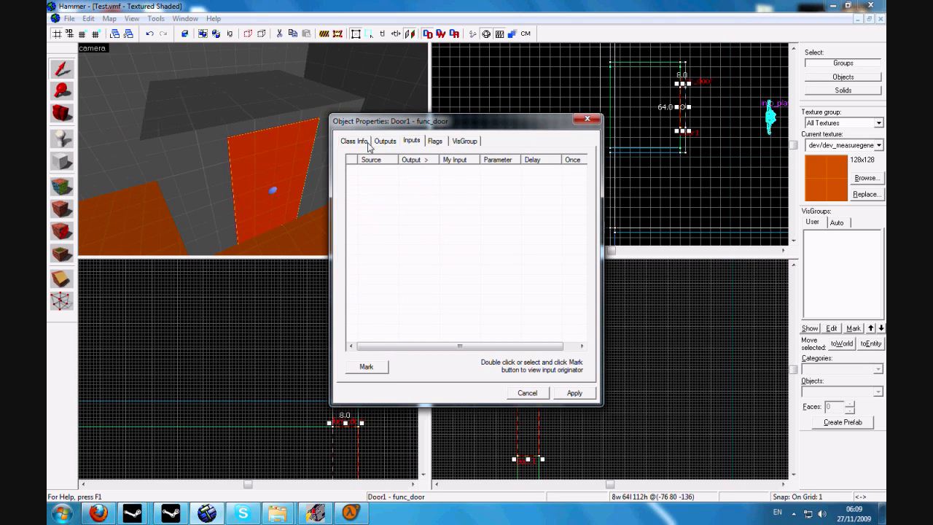
Step: Clear the Touch Opens spawn flag so the door no longer opens on contact
{"action": "left_click", "coordinate": [434, 139]}
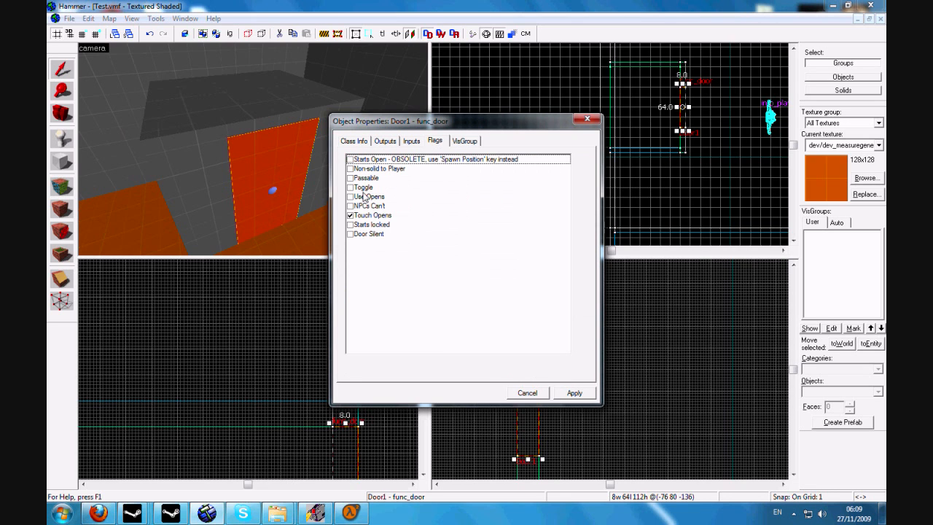
{"action": "left_click", "coordinate": [373, 215]}
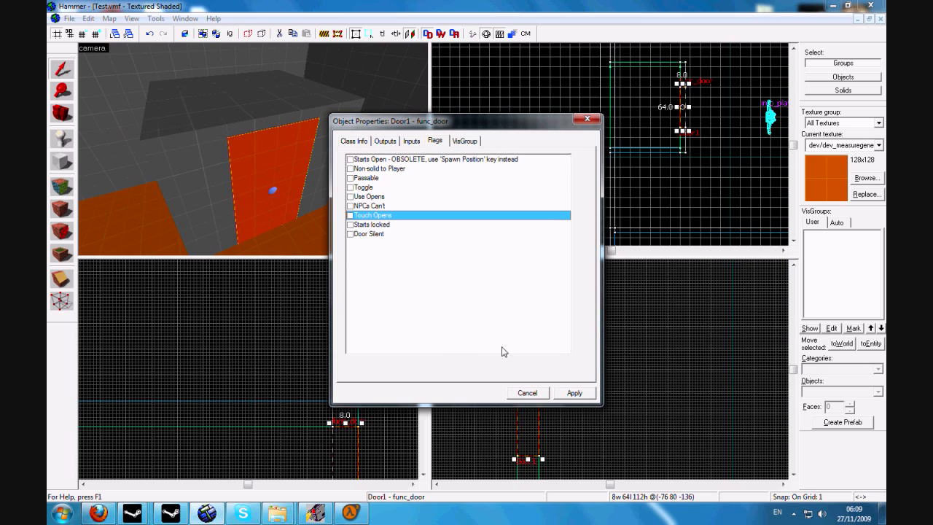
{"action": "mouse_move", "coordinate": [334, 211]}
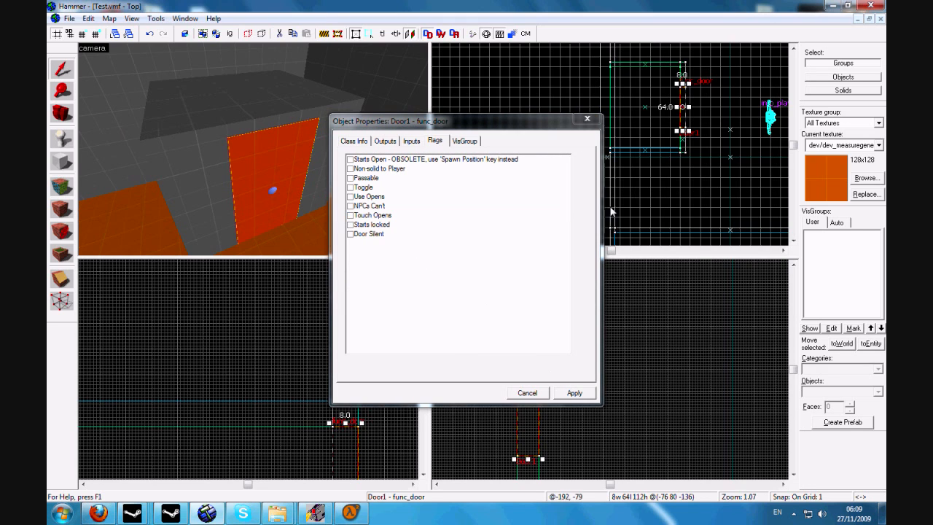
Step: Filter the texture browser for 'button' to find a red button texture for the new brush
{"action": "left_click", "coordinate": [527, 393]}
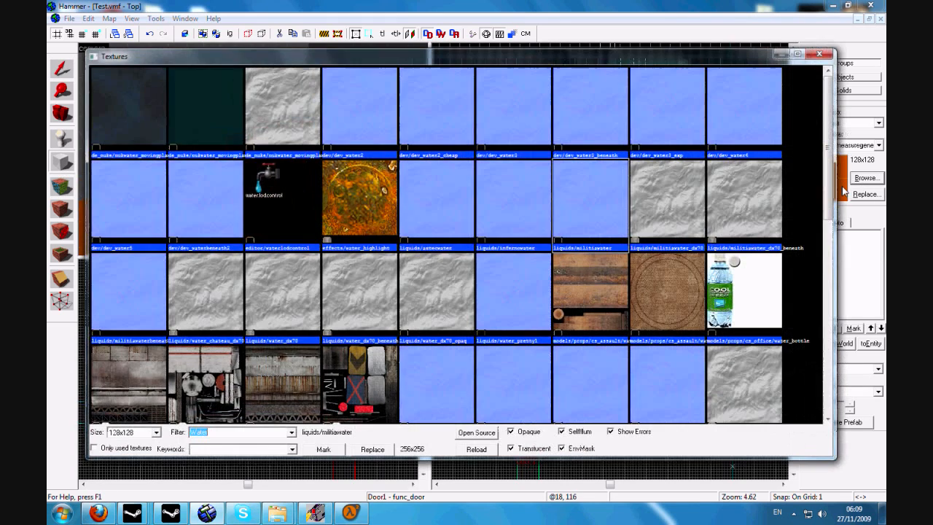
{"action": "type", "text": "button"}
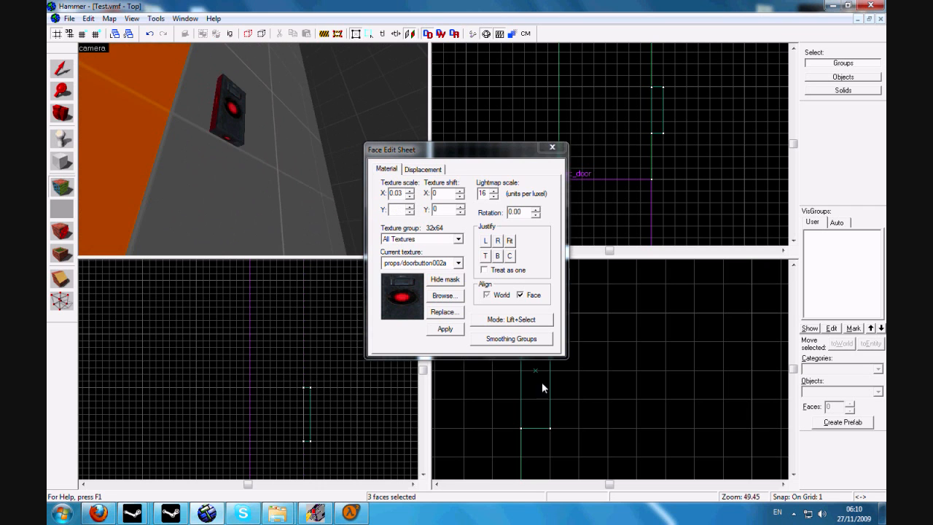
Step: Finish the button brush's face textures and dismiss the Face Edit Sheet
{"action": "left_click", "coordinate": [458, 262]}
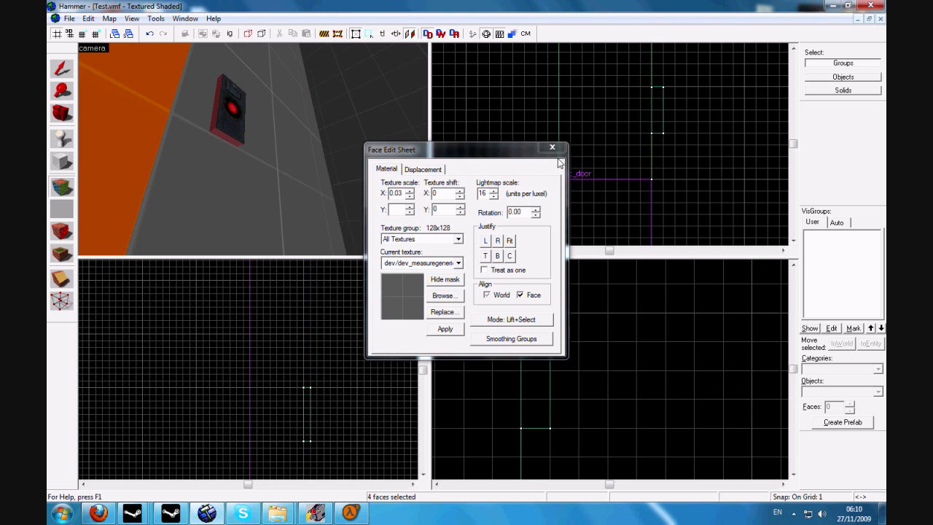
{"action": "left_click", "coordinate": [551, 147]}
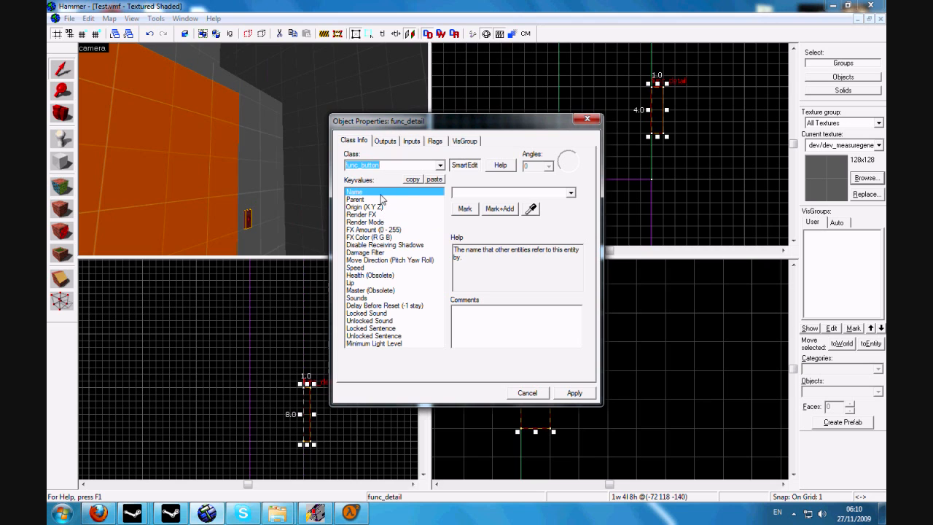
Step: Name the func_button Door1 Button and flag it Don't move and Damage Activates
{"action": "type", "text": "Door1 Button"}
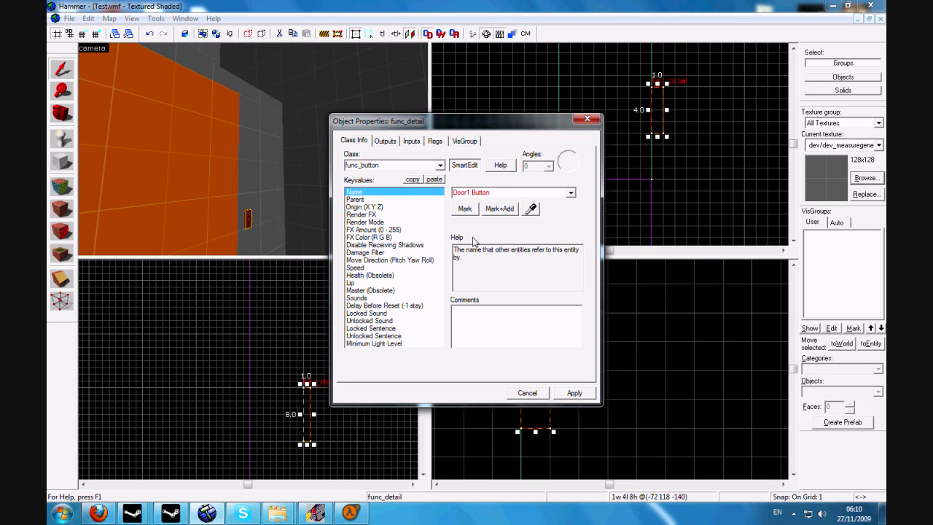
{"action": "left_click", "coordinate": [434, 140]}
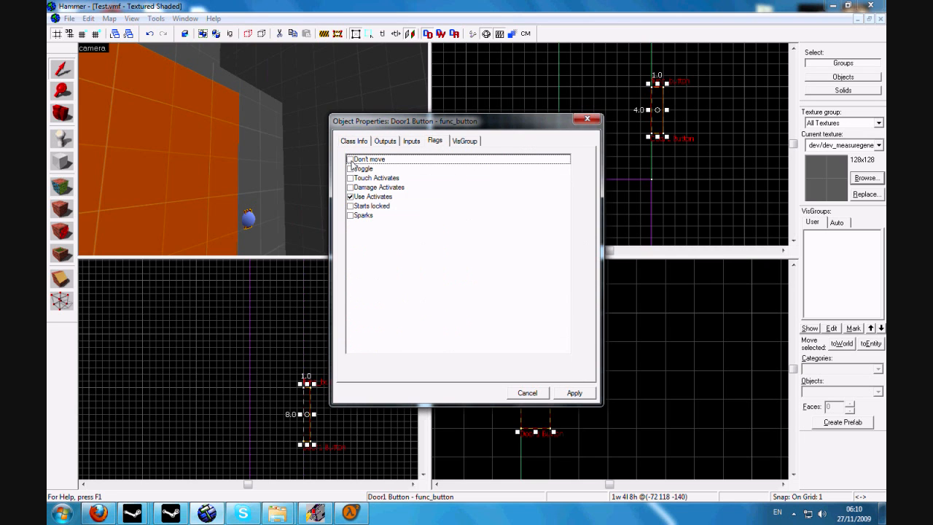
{"action": "left_click", "coordinate": [350, 159]}
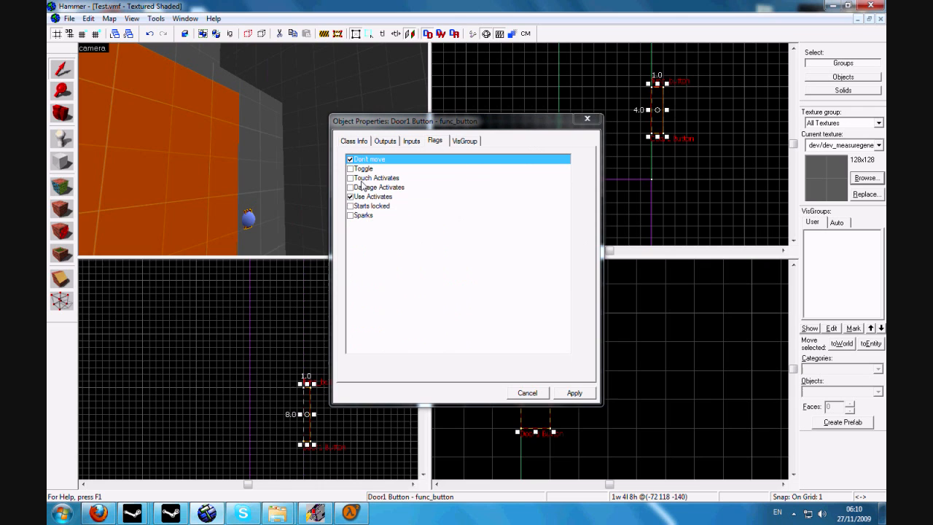
{"action": "left_click", "coordinate": [350, 187]}
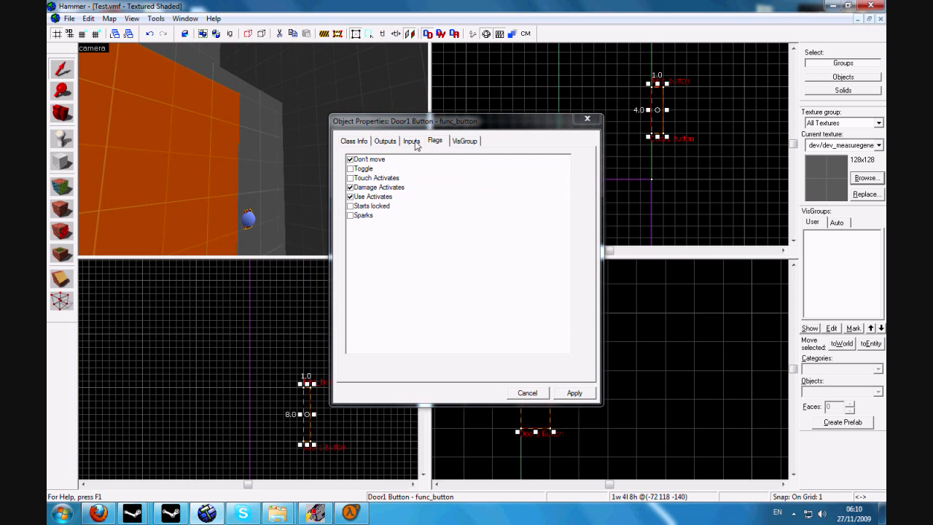
{"action": "left_click", "coordinate": [384, 140]}
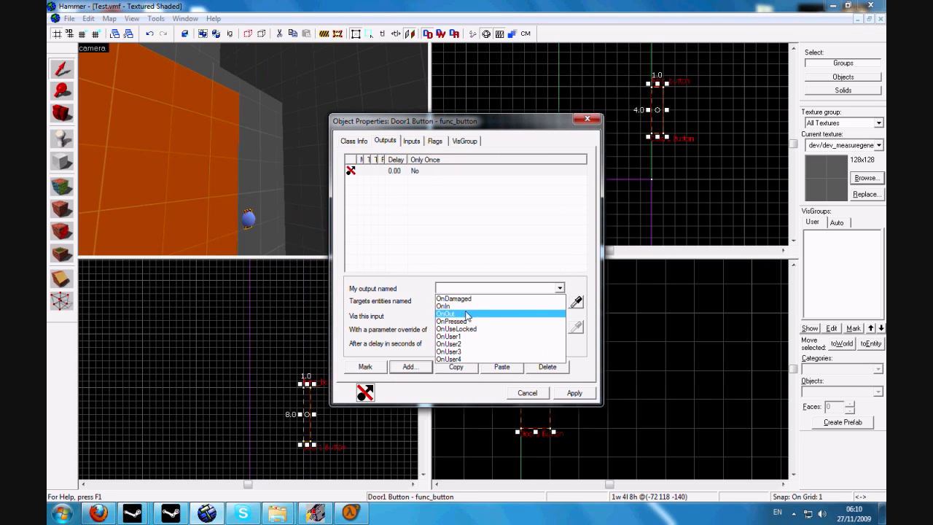
Step: Add an OnPressed output on the button targeting the entity Door1
{"action": "left_click", "coordinate": [453, 321]}
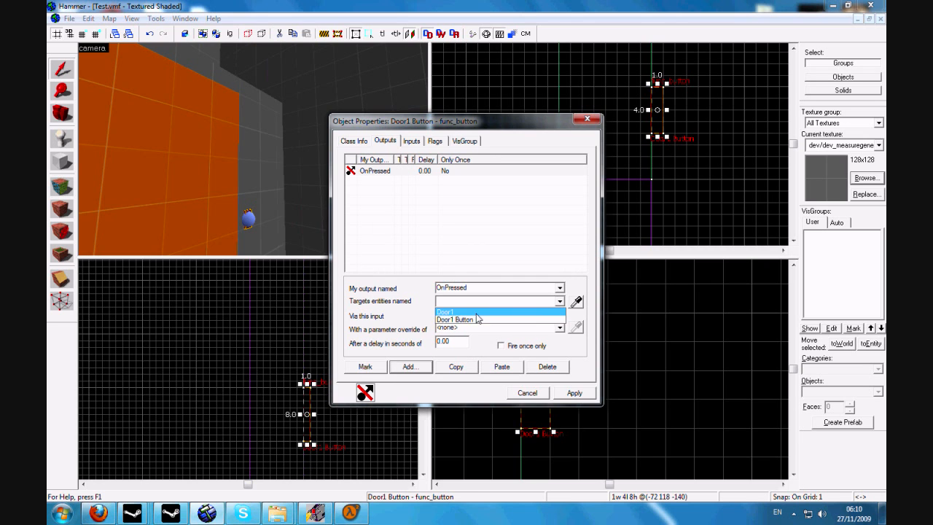
{"action": "left_click", "coordinate": [445, 312]}
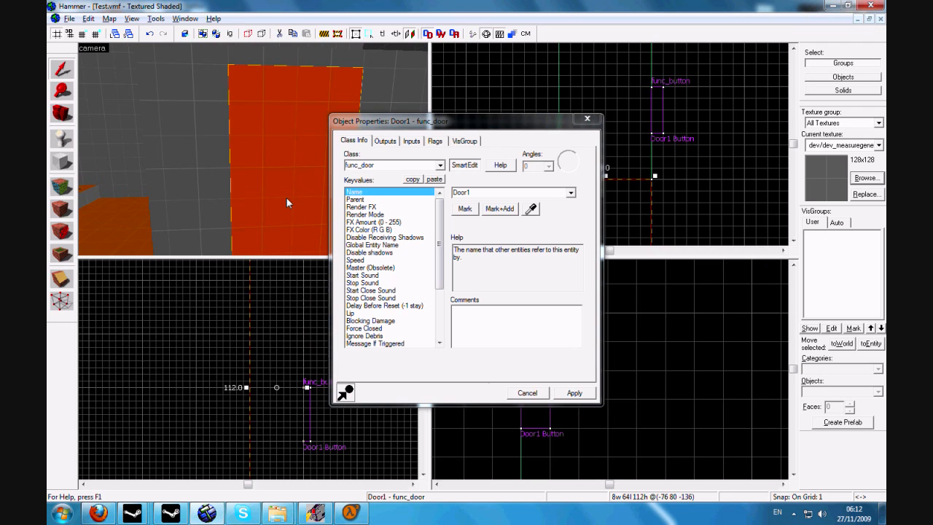
Step: Set Door1's Move Direction to Down and close its properties
{"action": "scroll", "scroll_direction": "down", "scroll_amount": 3}
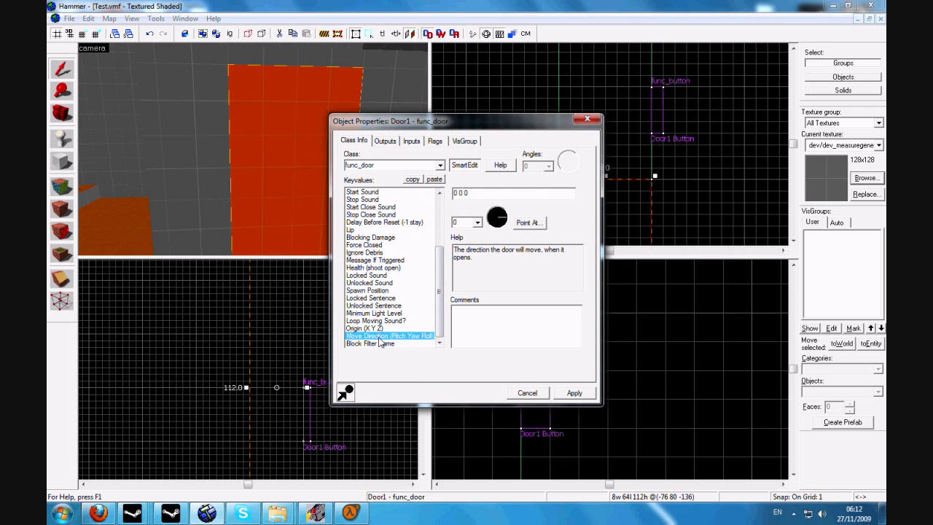
{"action": "left_click", "coordinate": [478, 222]}
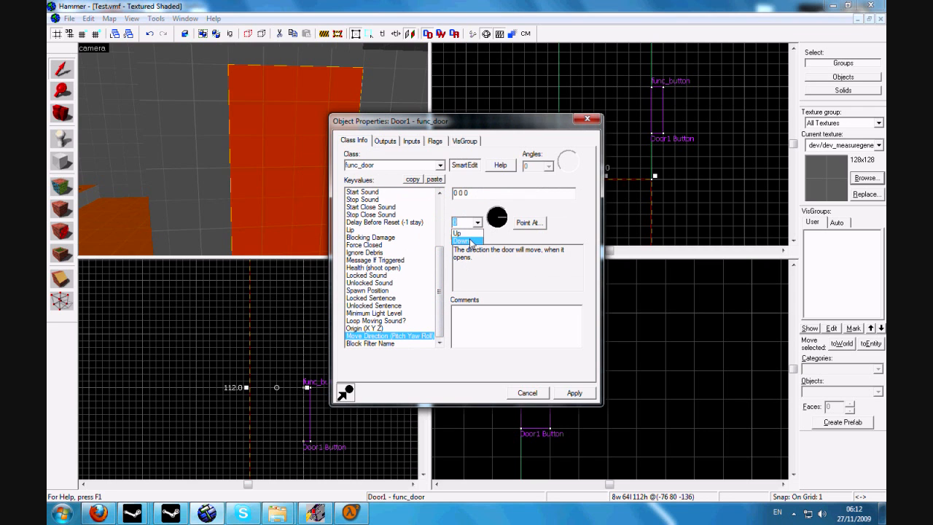
{"action": "left_click", "coordinate": [462, 241]}
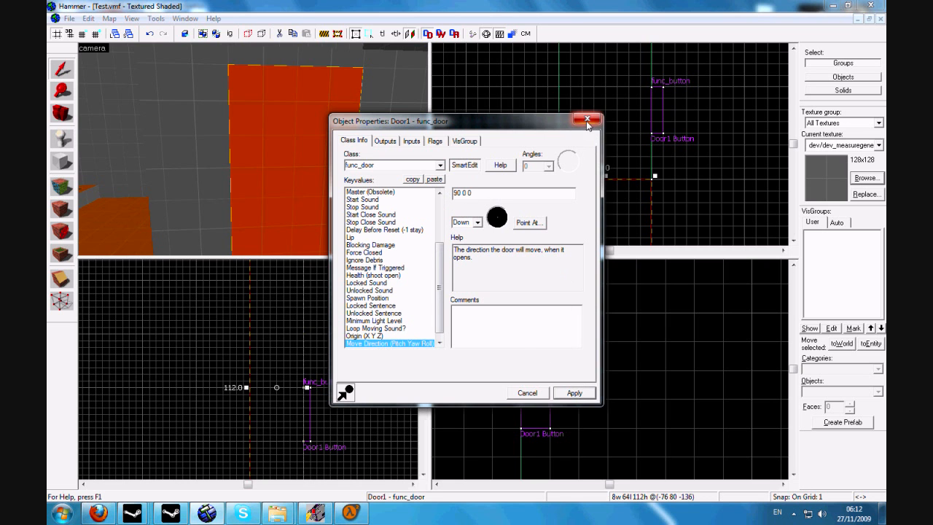
{"action": "left_click", "coordinate": [588, 120]}
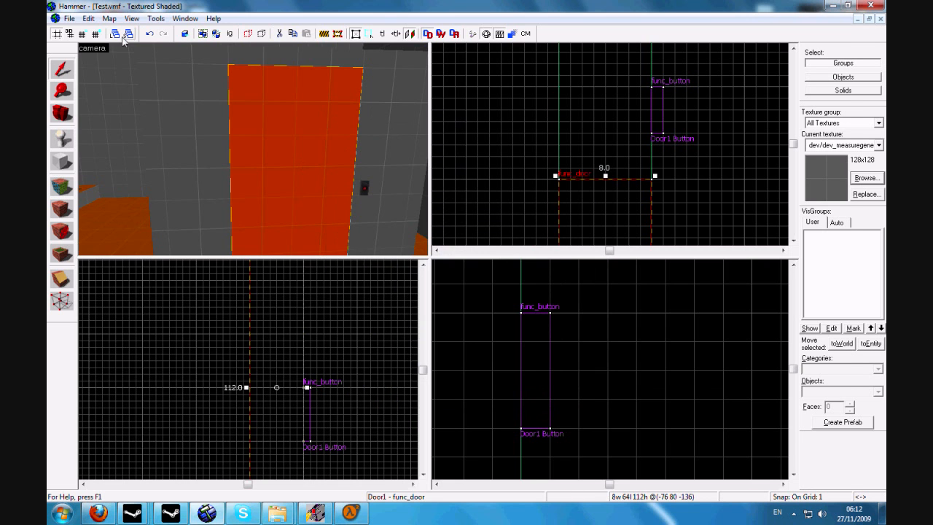